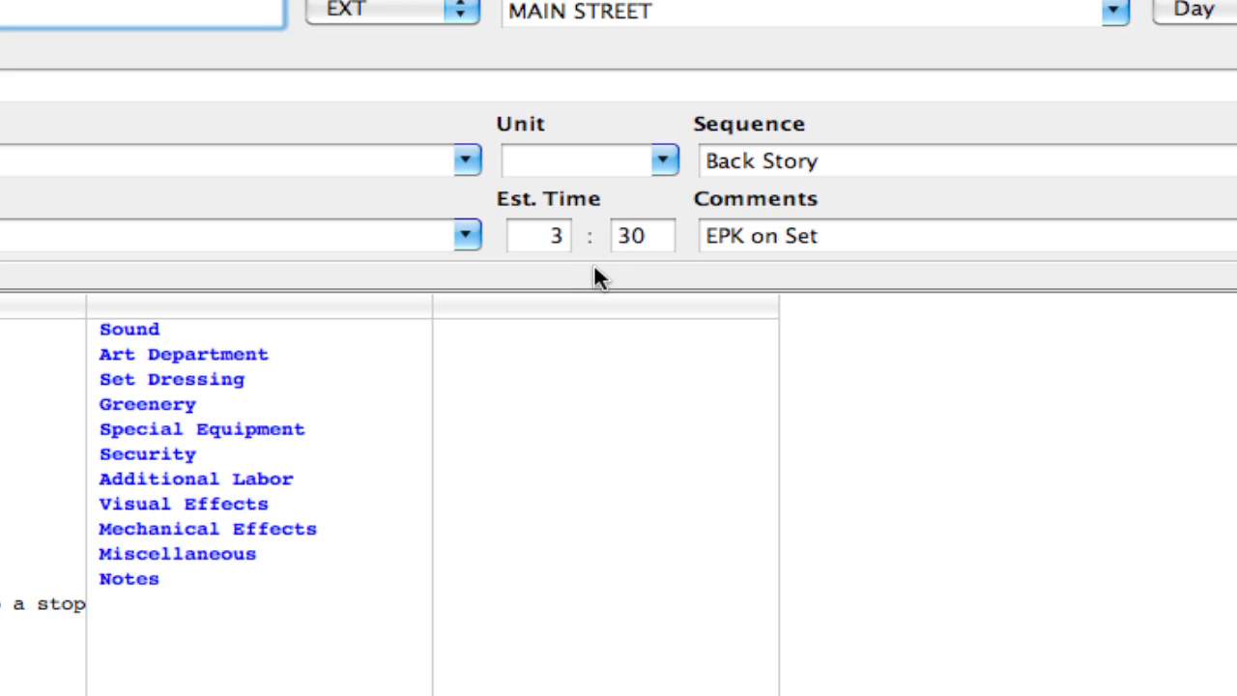
pyautogui.moveTo(571, 255)
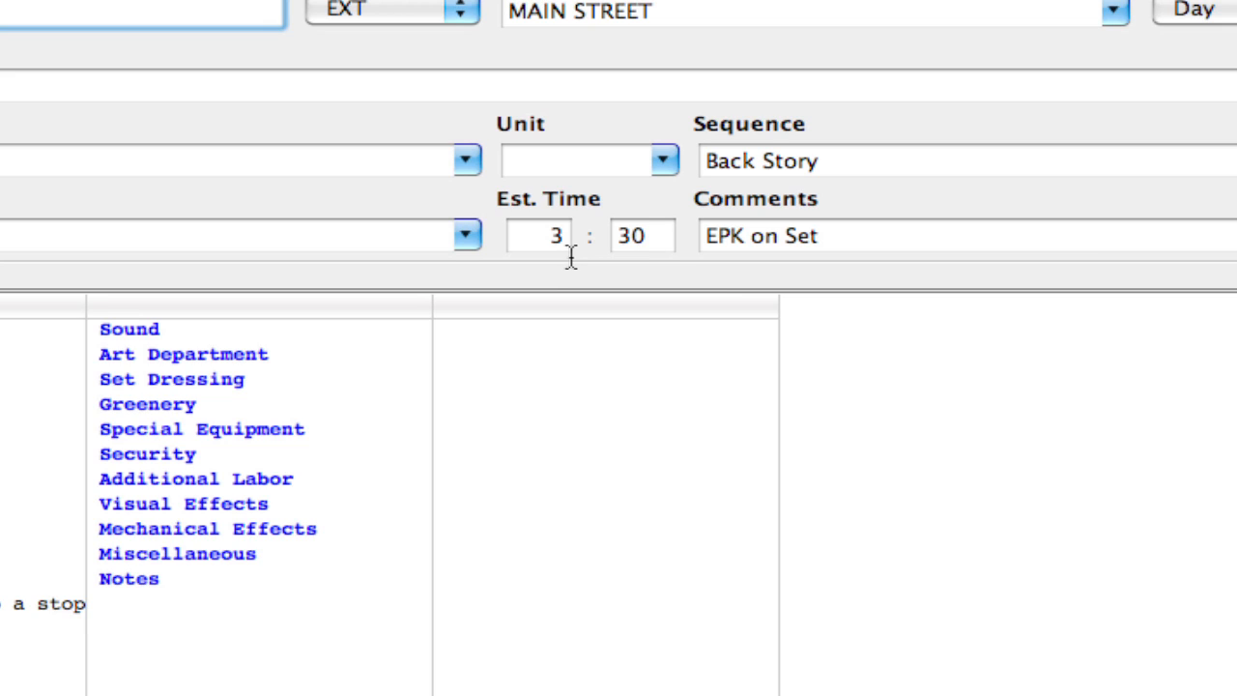
pyautogui.moveTo(619, 278)
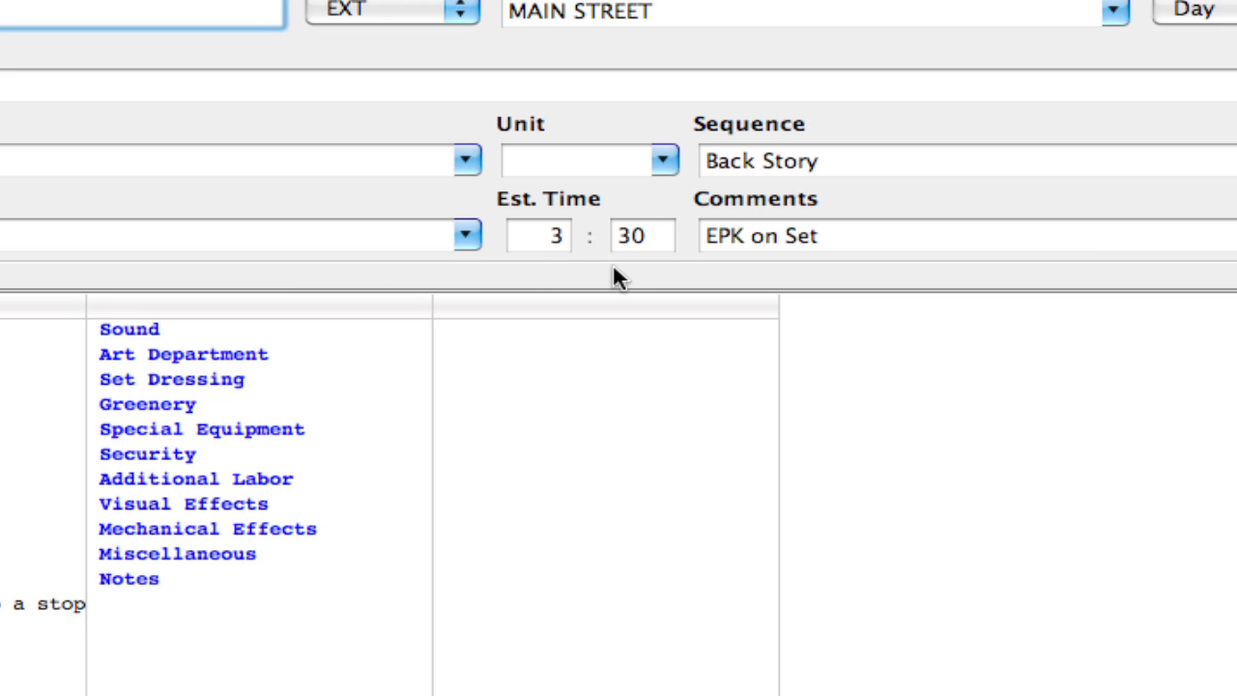
pyautogui.moveTo(564, 259)
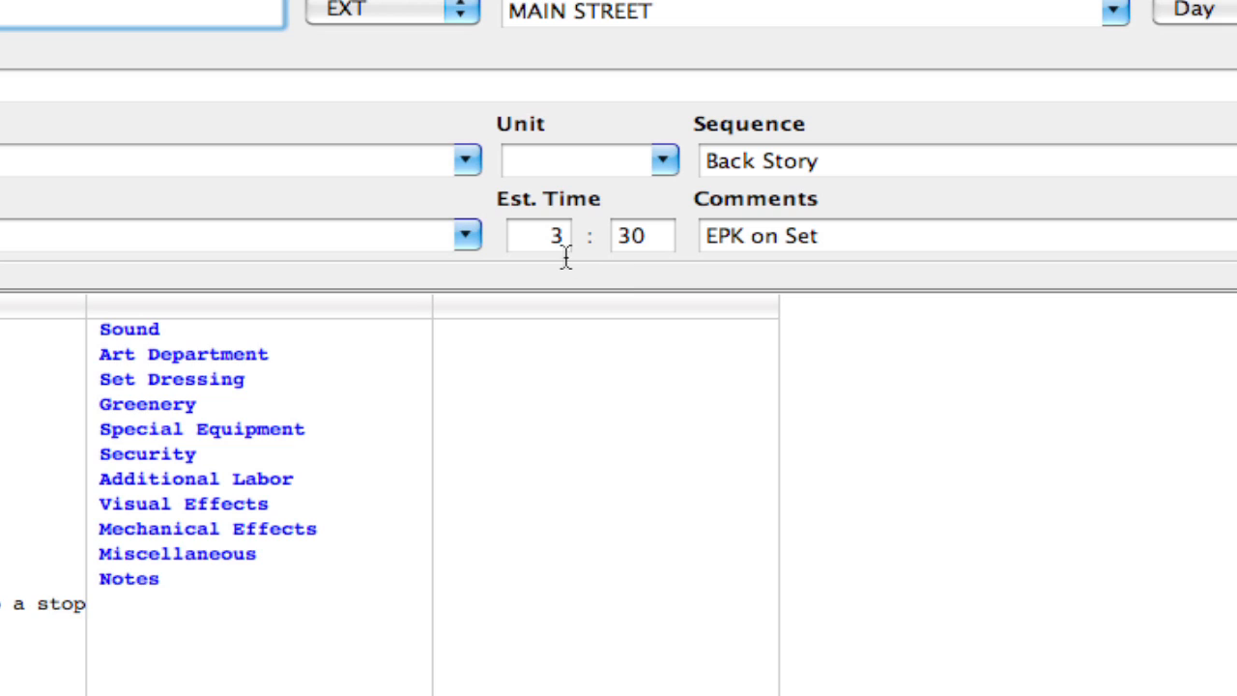
pyautogui.moveTo(634, 261)
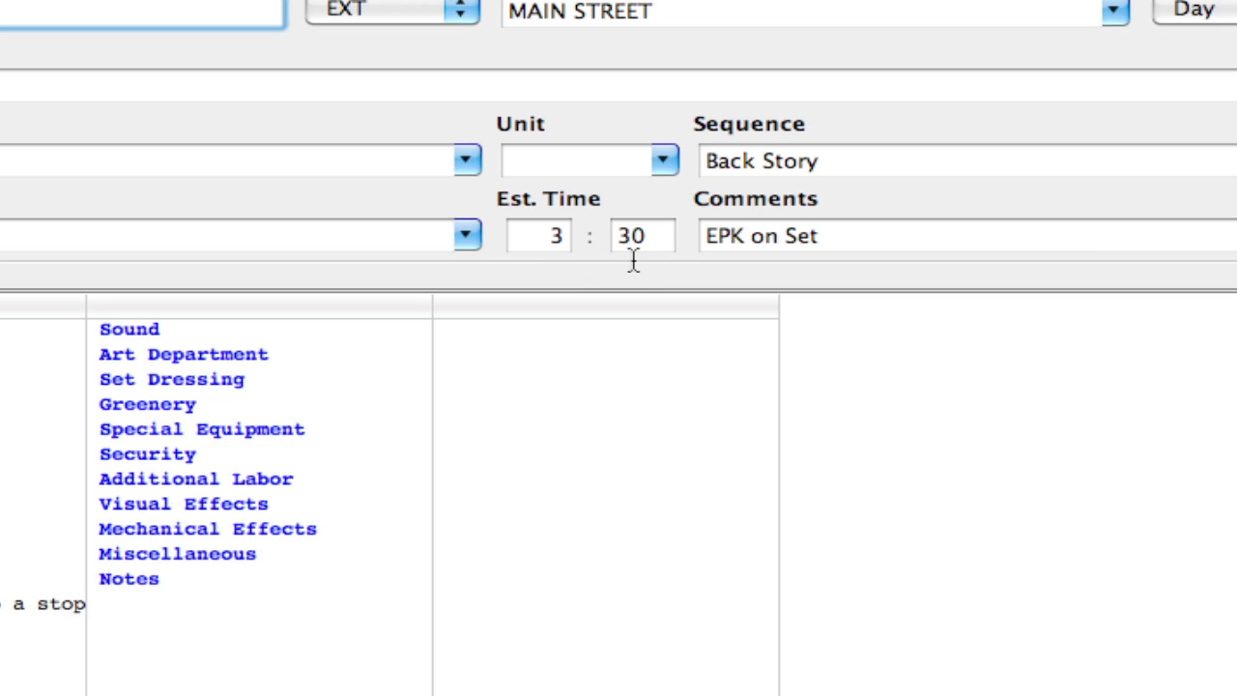
pyautogui.moveTo(539, 272)
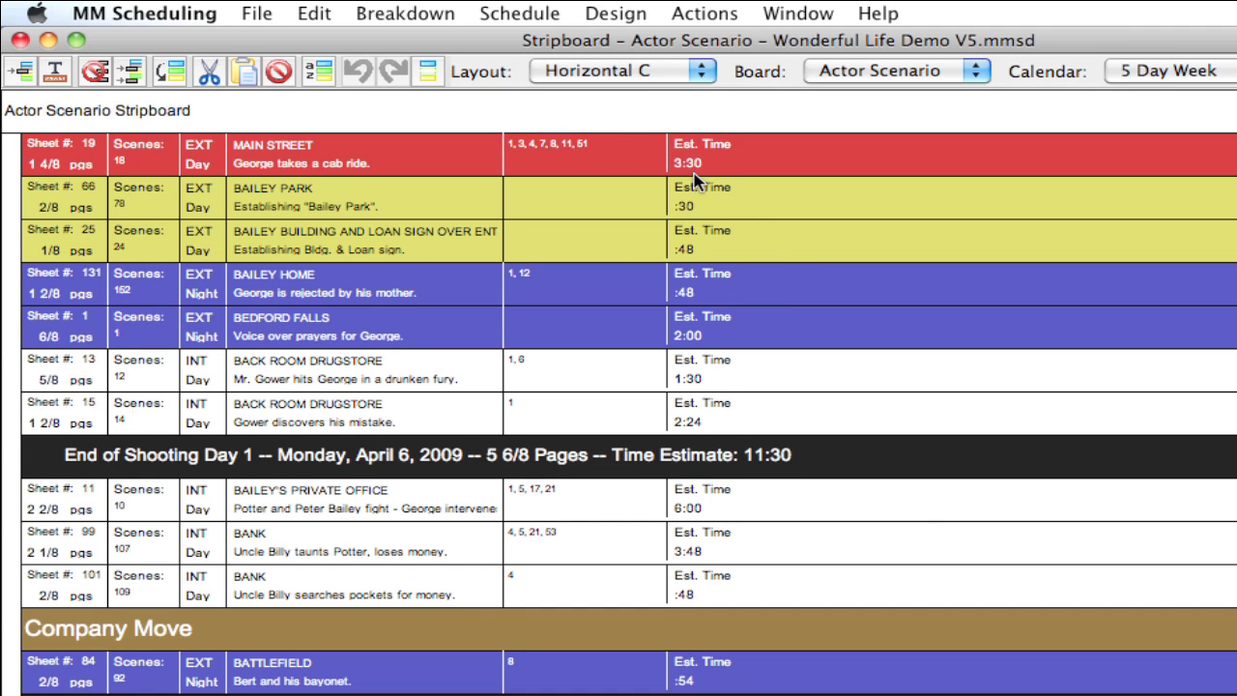
pyautogui.moveTo(711, 259)
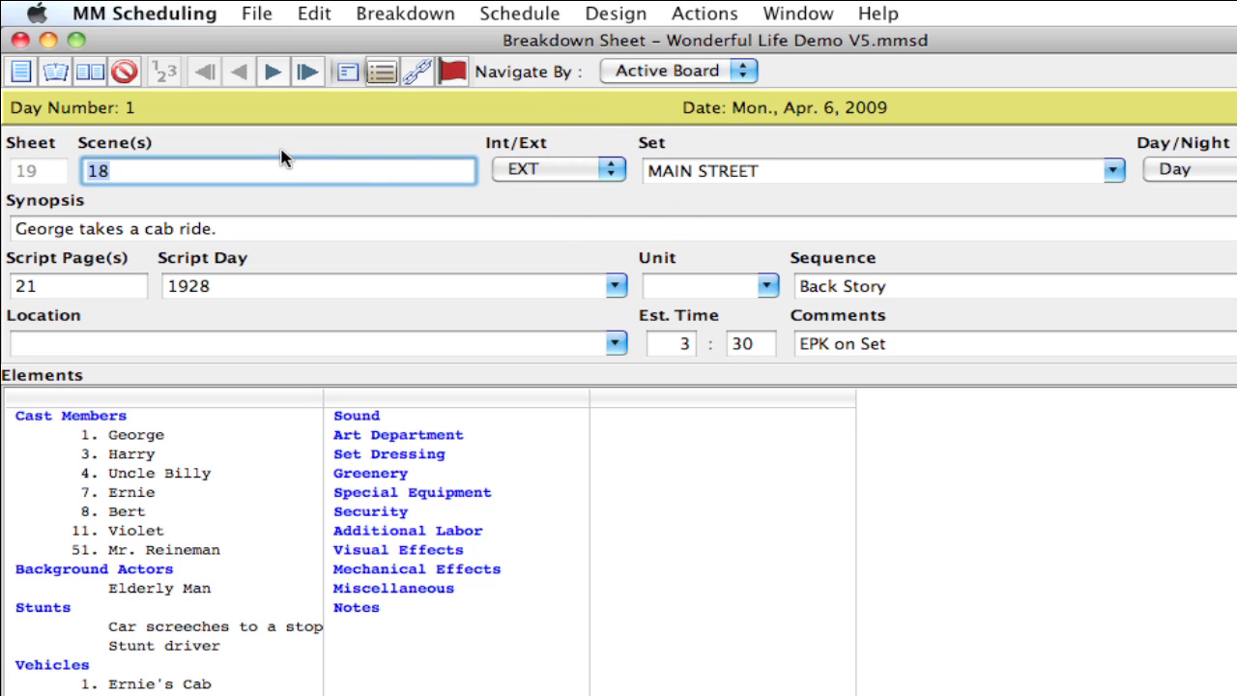
pyautogui.moveTo(707, 351)
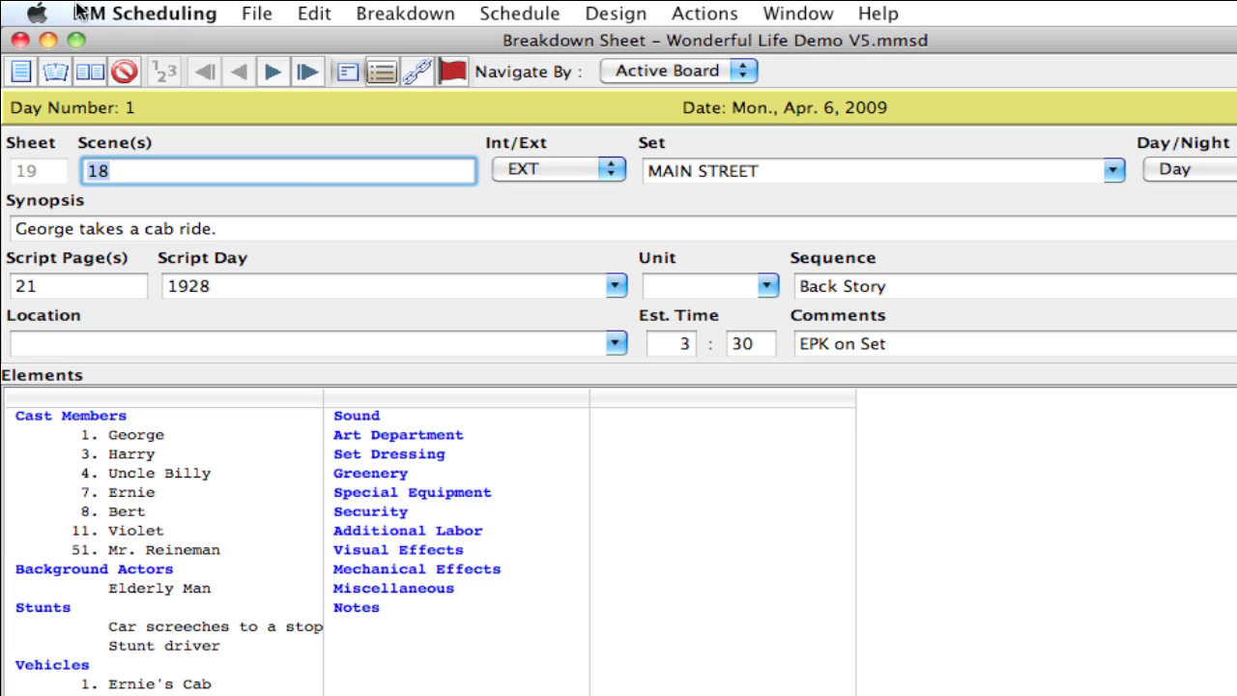
# Step: Reach the program Preferences from the MM Scheduling menu after browsing the Breakdown menu
pyautogui.click(145, 13)
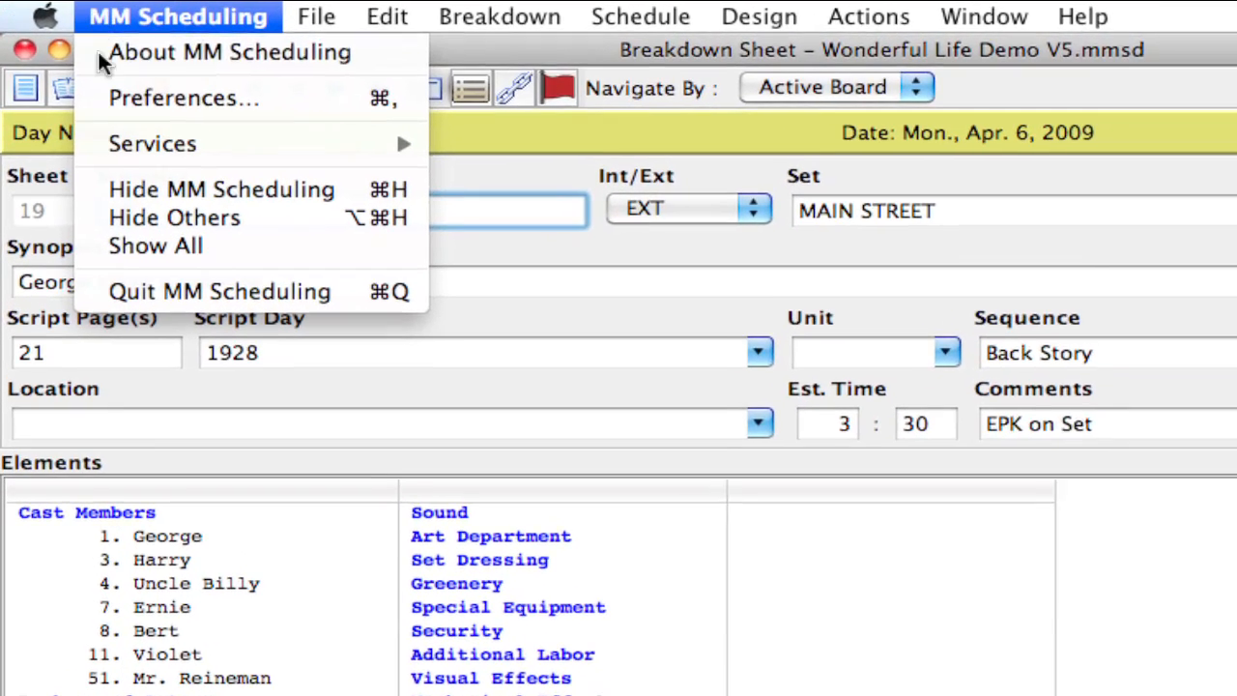
pyautogui.click(499, 15)
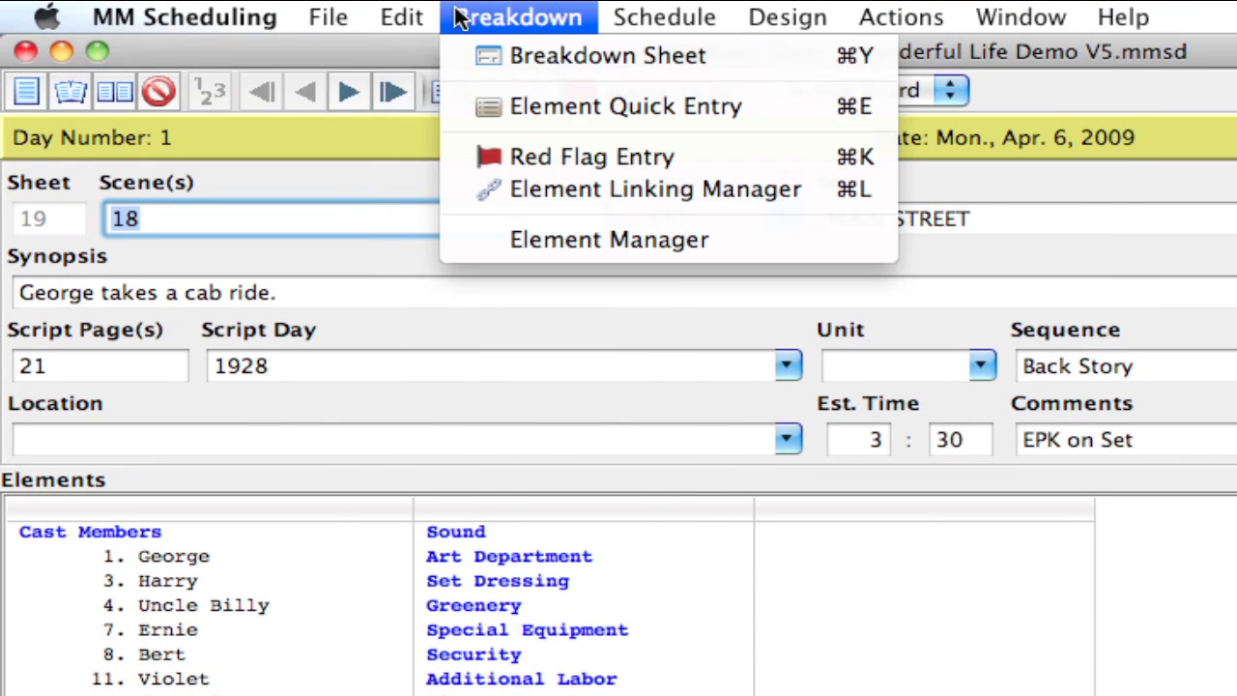
pyautogui.click(402, 15)
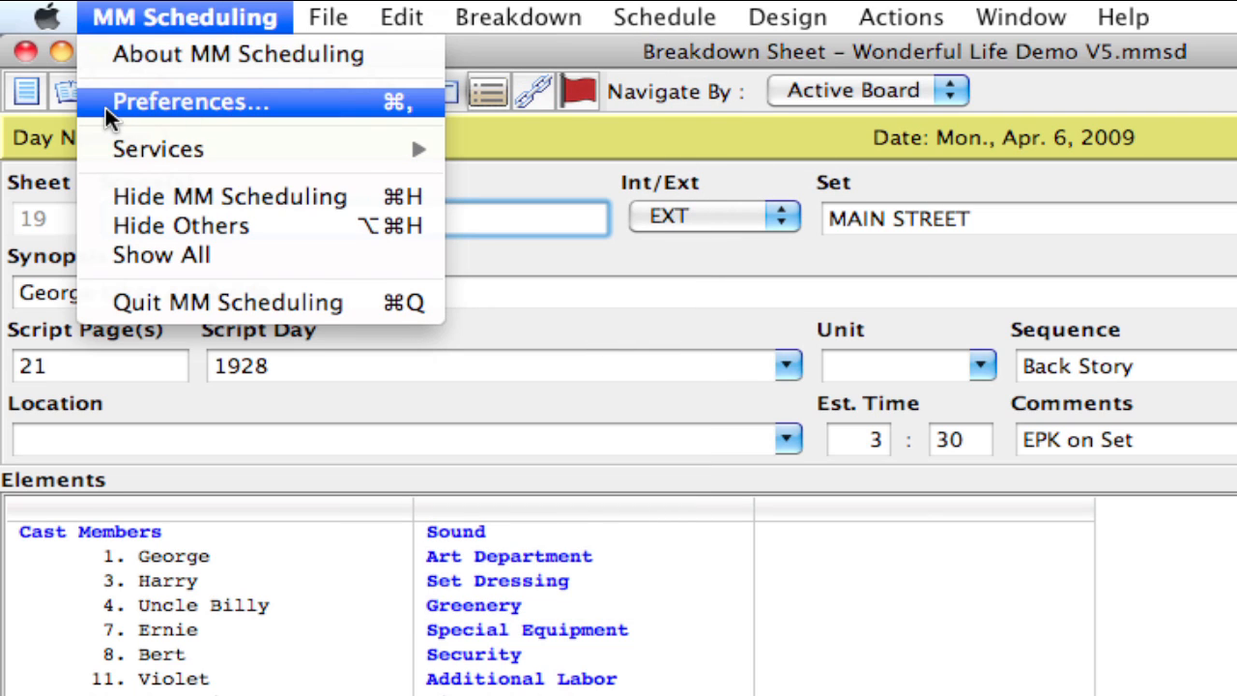
pyautogui.click(189, 101)
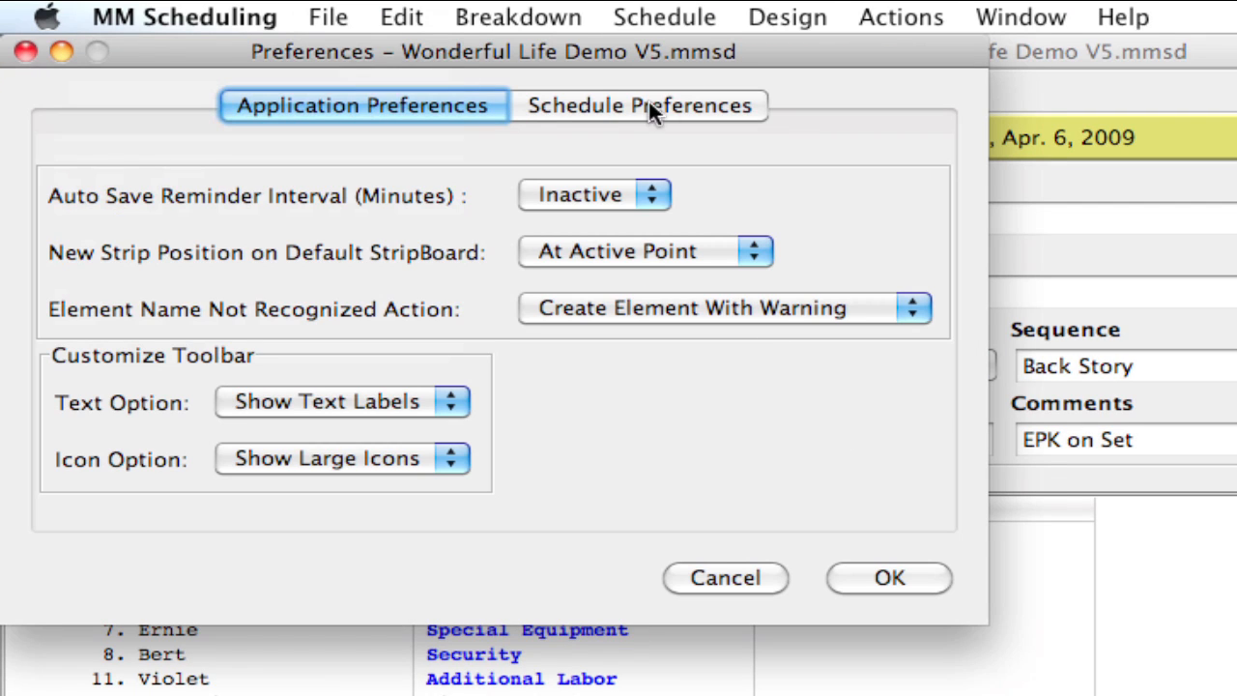
# Step: In Schedule Preferences set Time Displayed With to Decimal and apply it
pyautogui.click(638, 104)
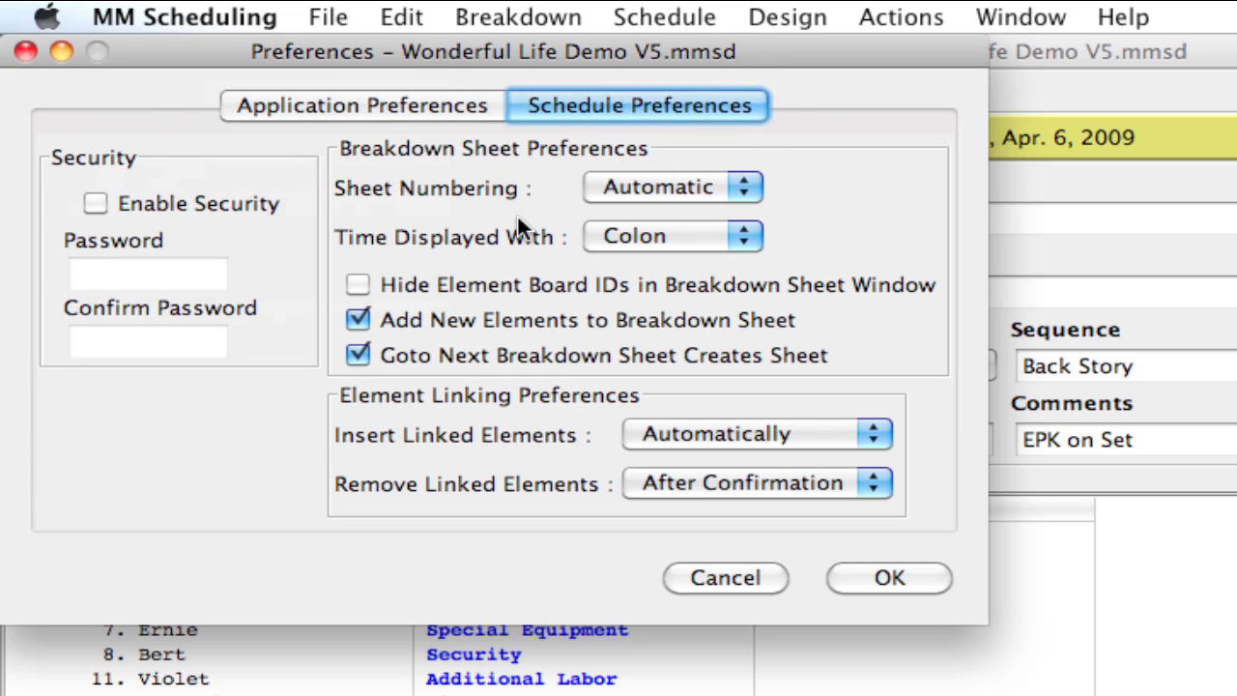
pyautogui.moveTo(634, 248)
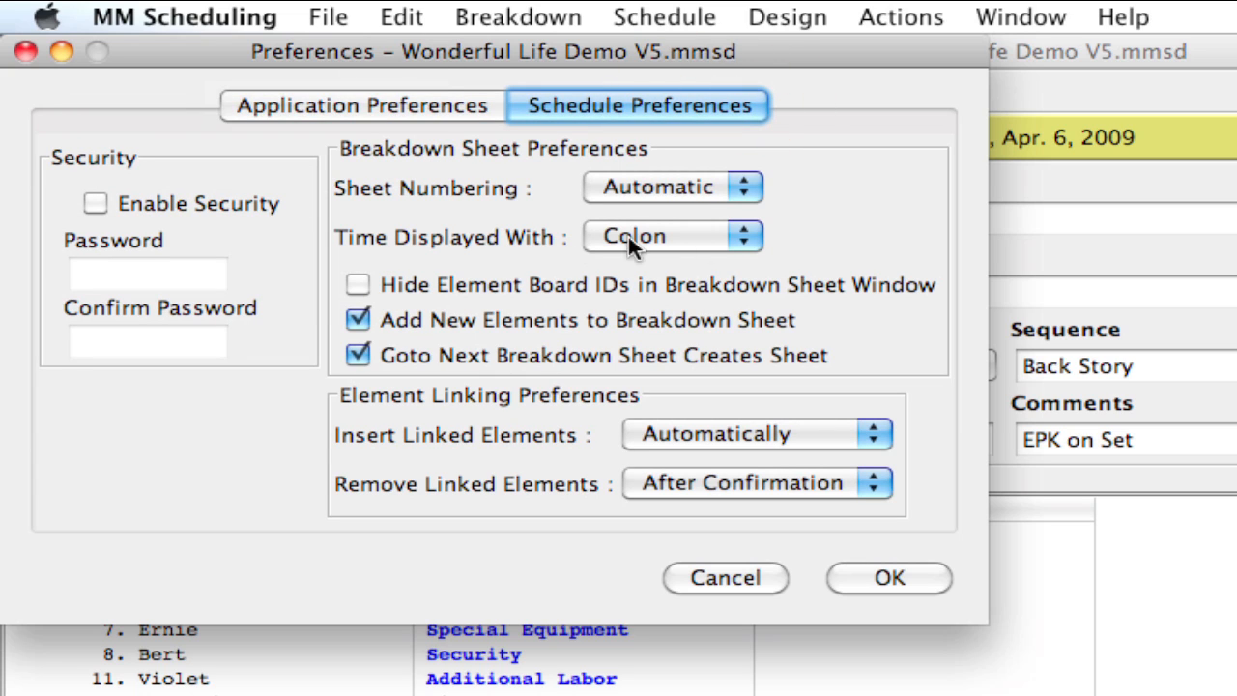
pyautogui.click(673, 236)
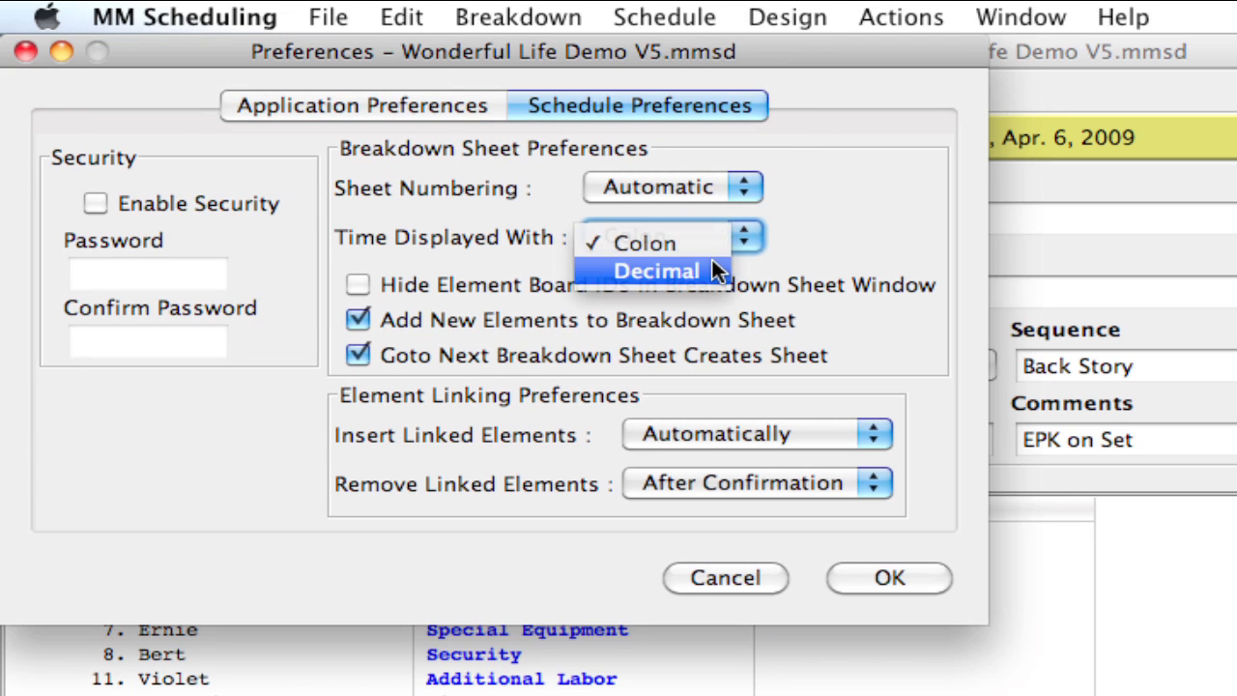
pyautogui.click(656, 271)
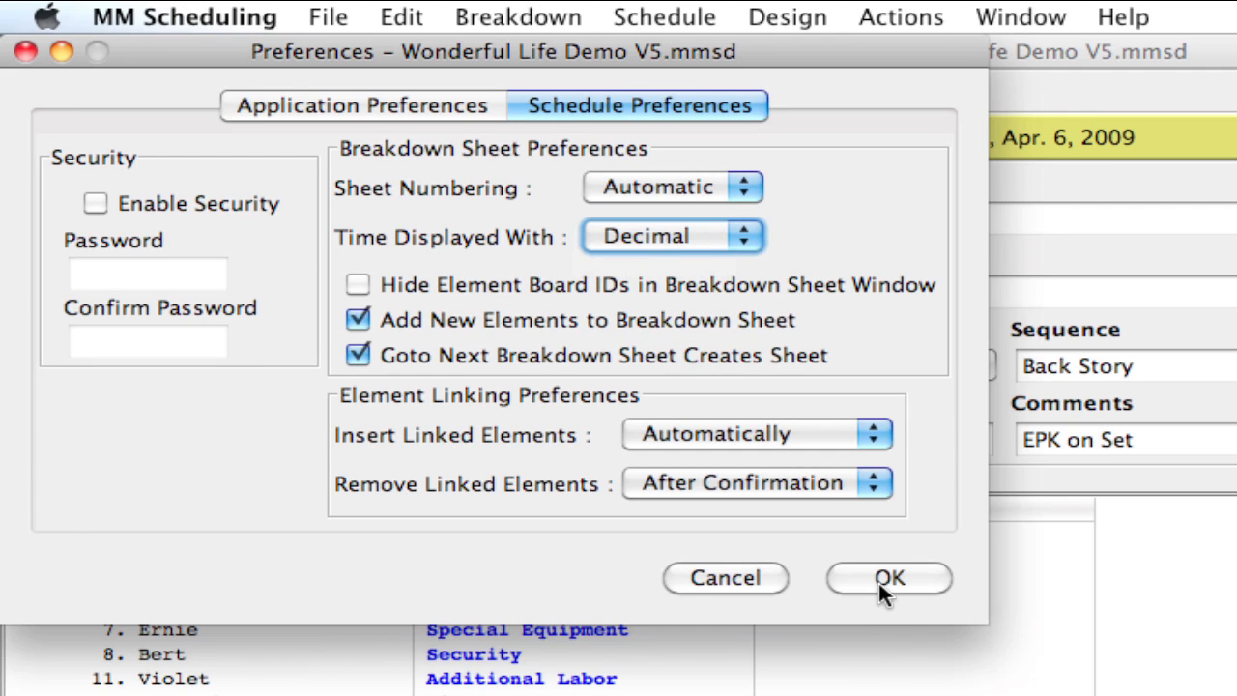
pyautogui.click(887, 576)
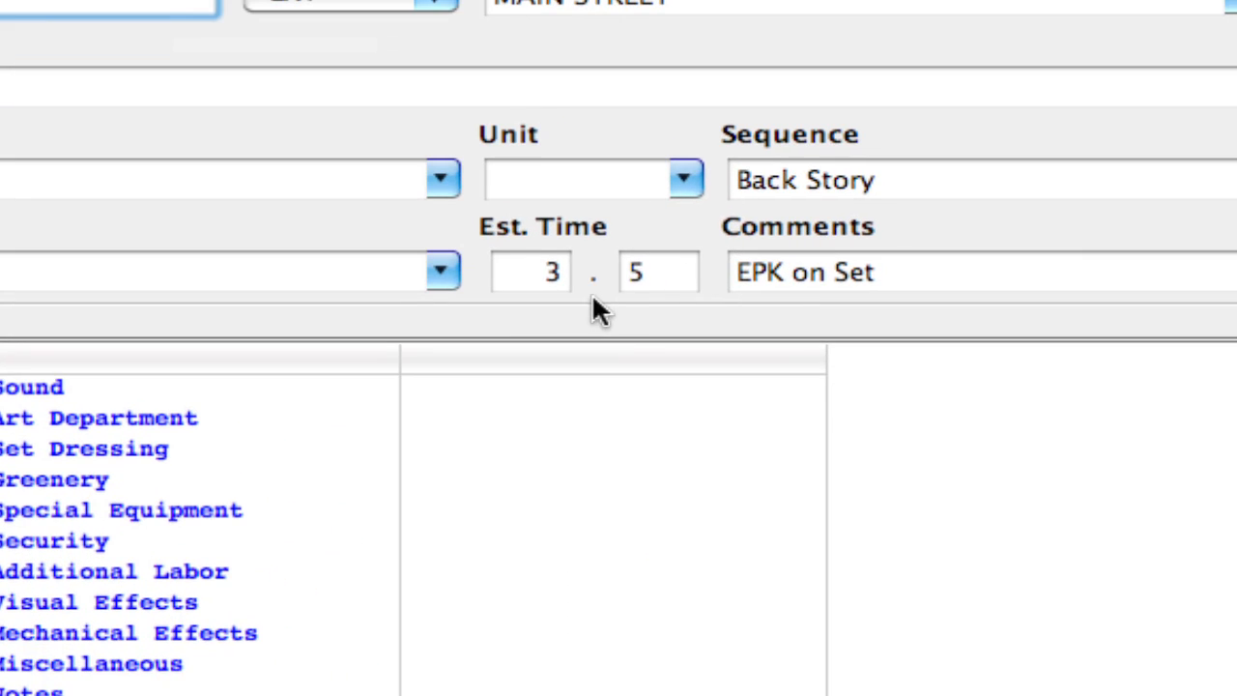
pyautogui.moveTo(628, 309)
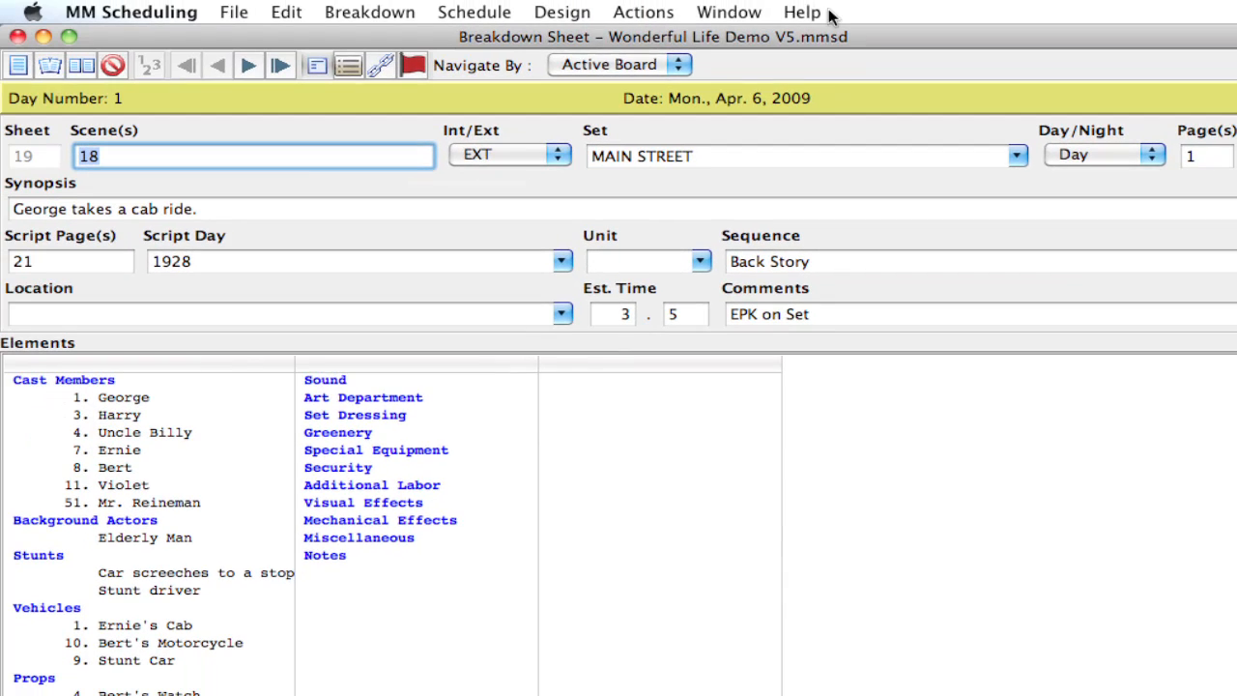
pyautogui.click(802, 12)
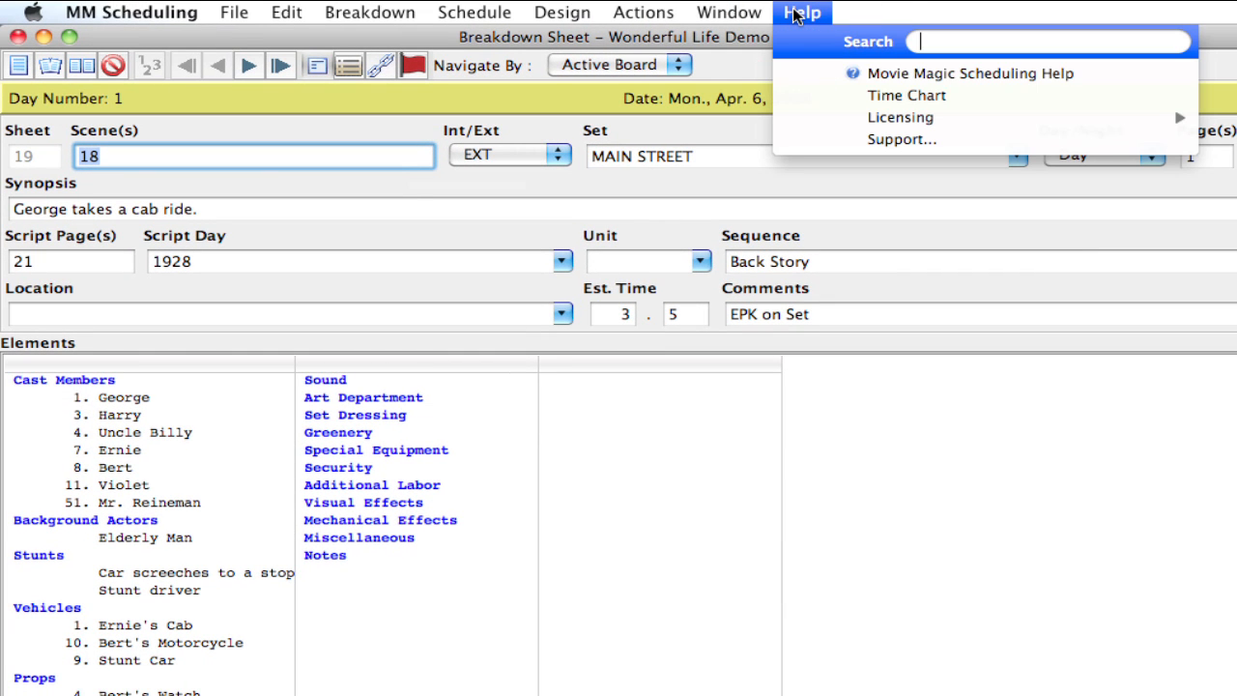
pyautogui.click(905, 94)
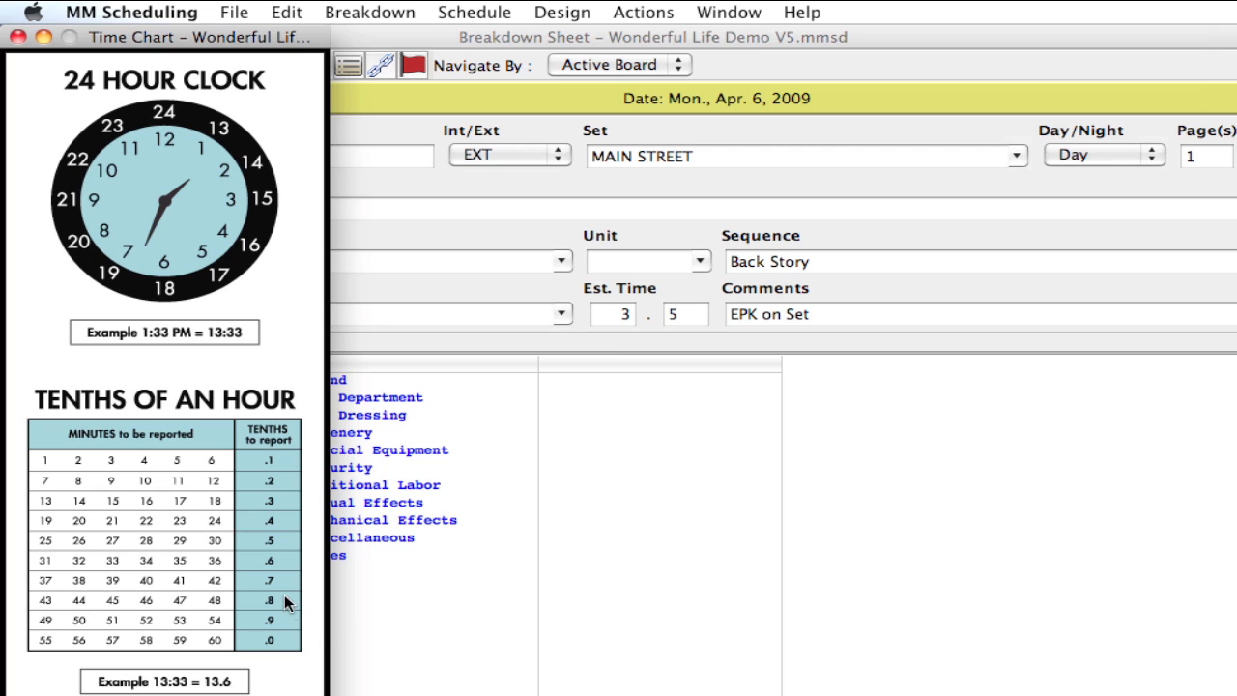
pyautogui.moveTo(274, 622)
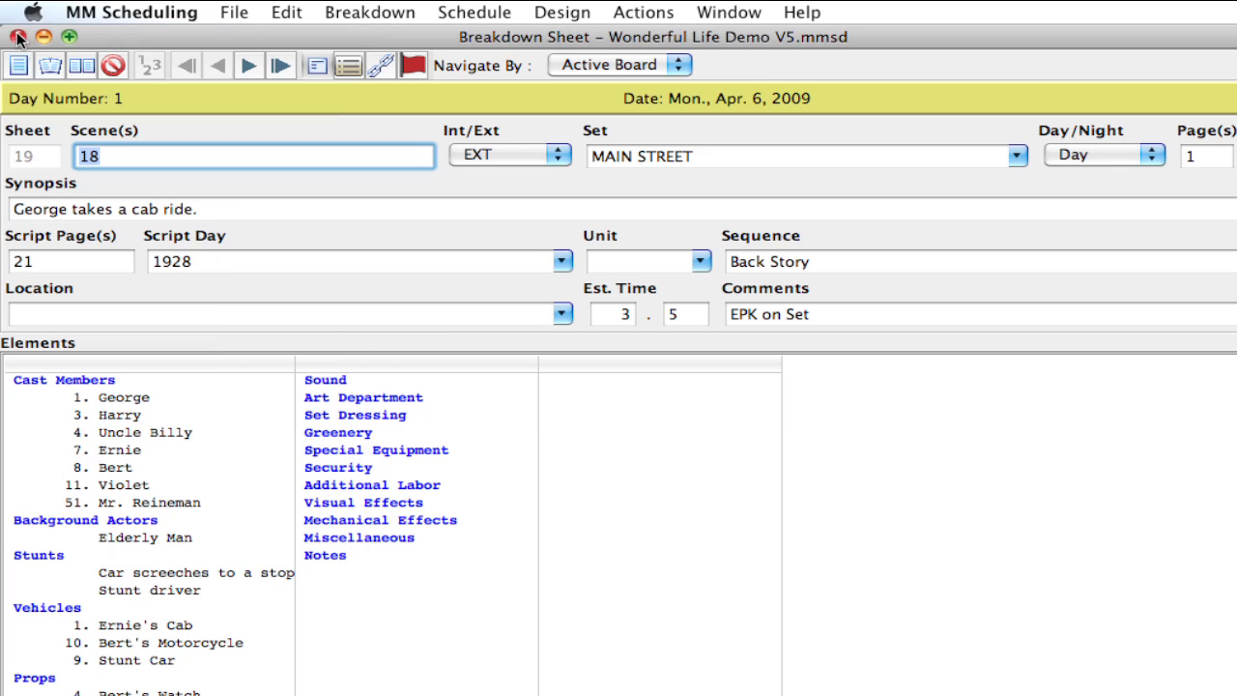
pyautogui.moveTo(667, 330)
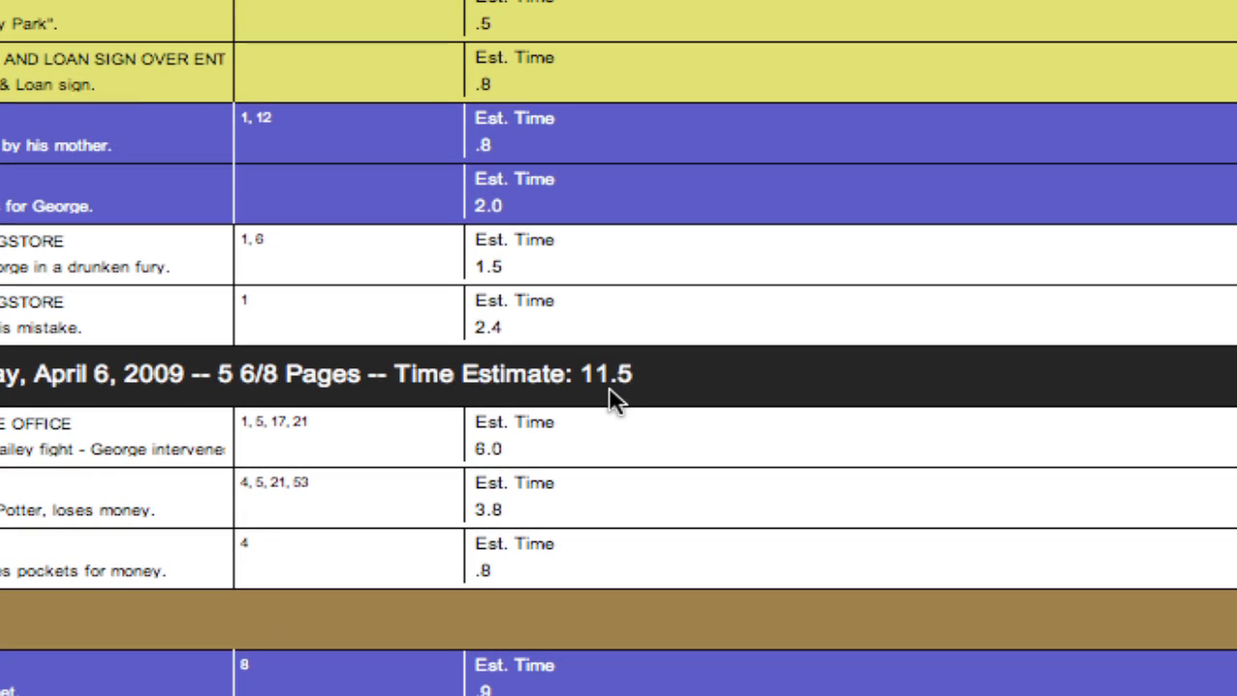
pyautogui.moveTo(629, 406)
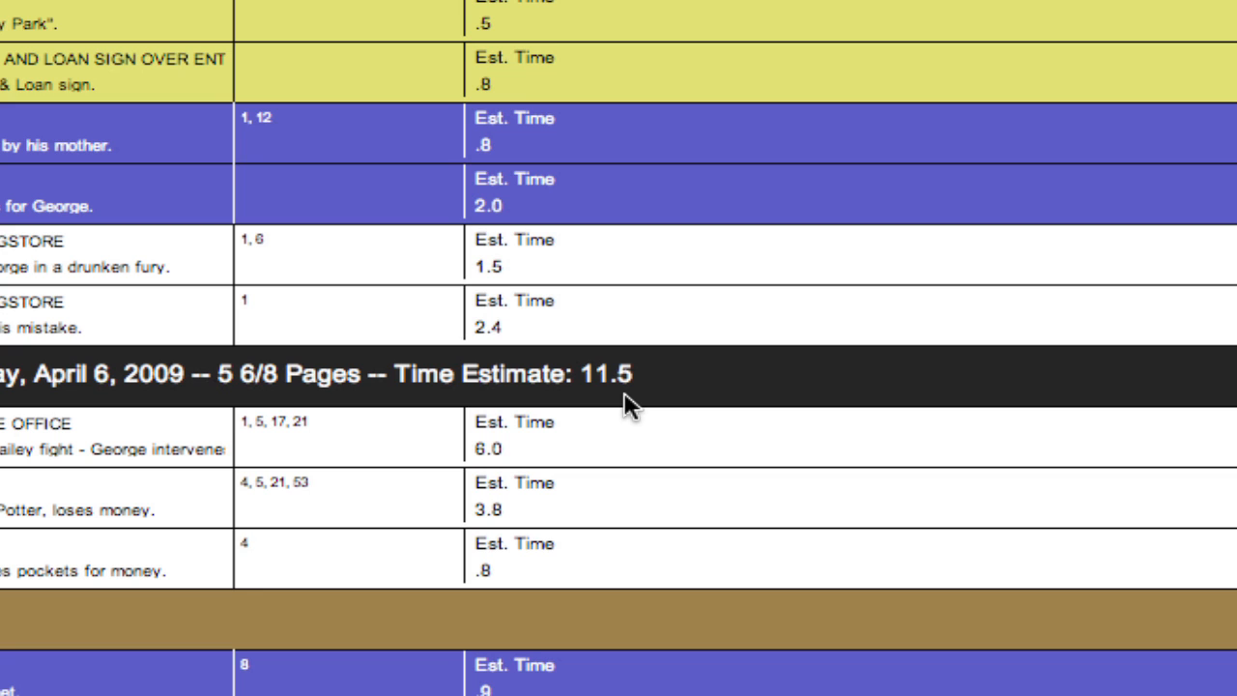